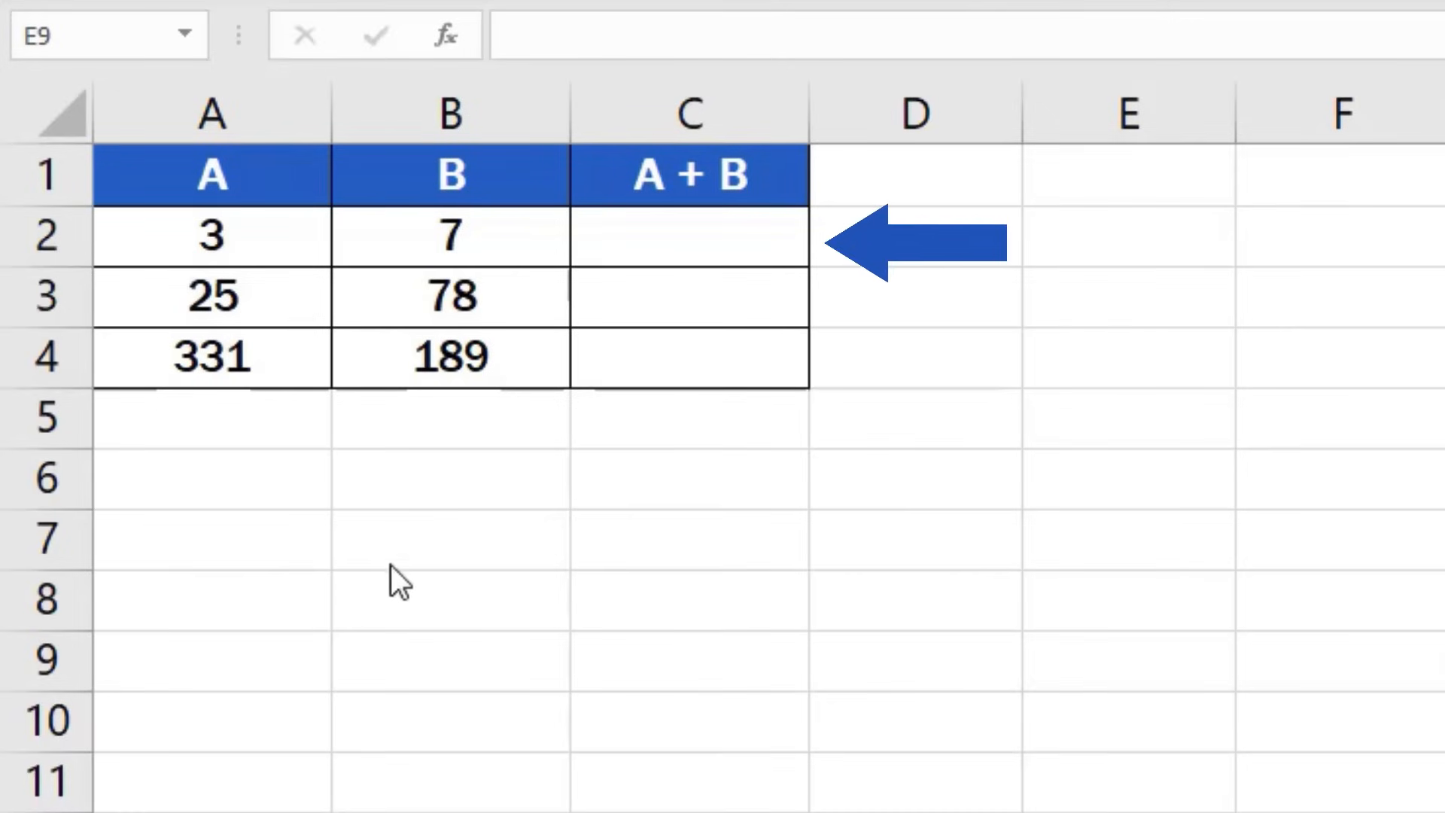
Step: Build the addition formula =A2+B2 in cell C2 by picking the two addend cells
click(687, 238)
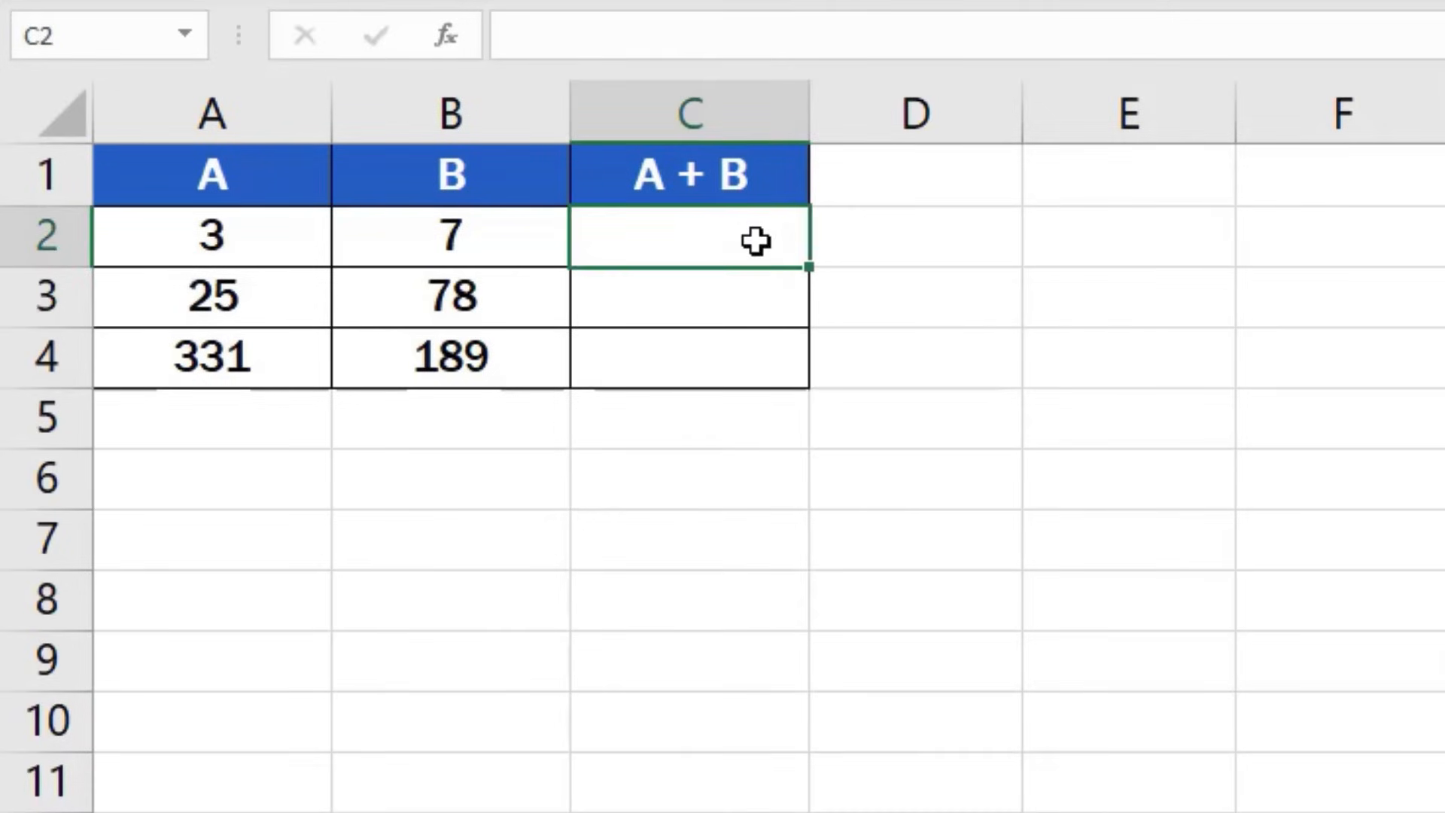
text(=)
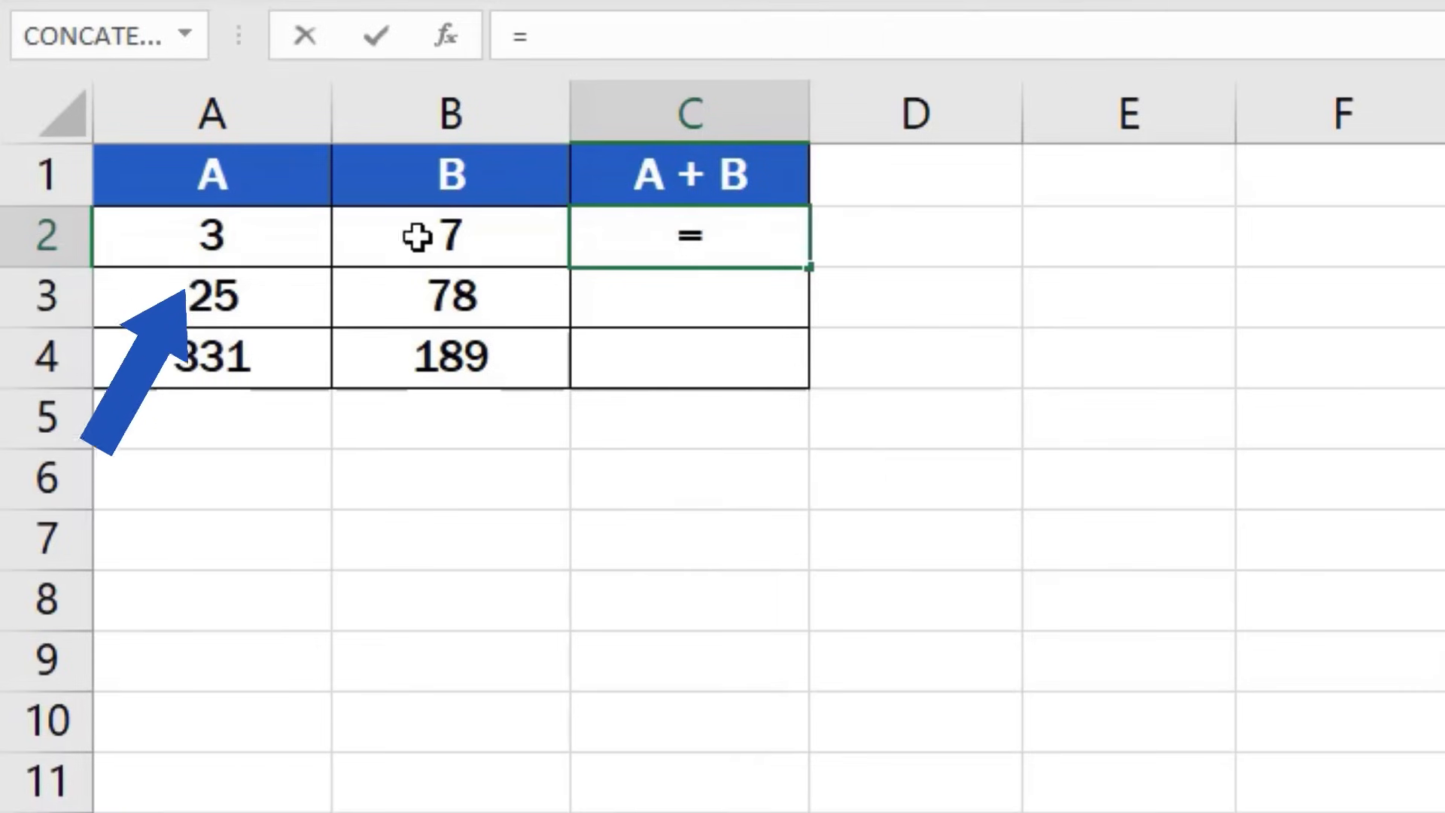
click(212, 236)
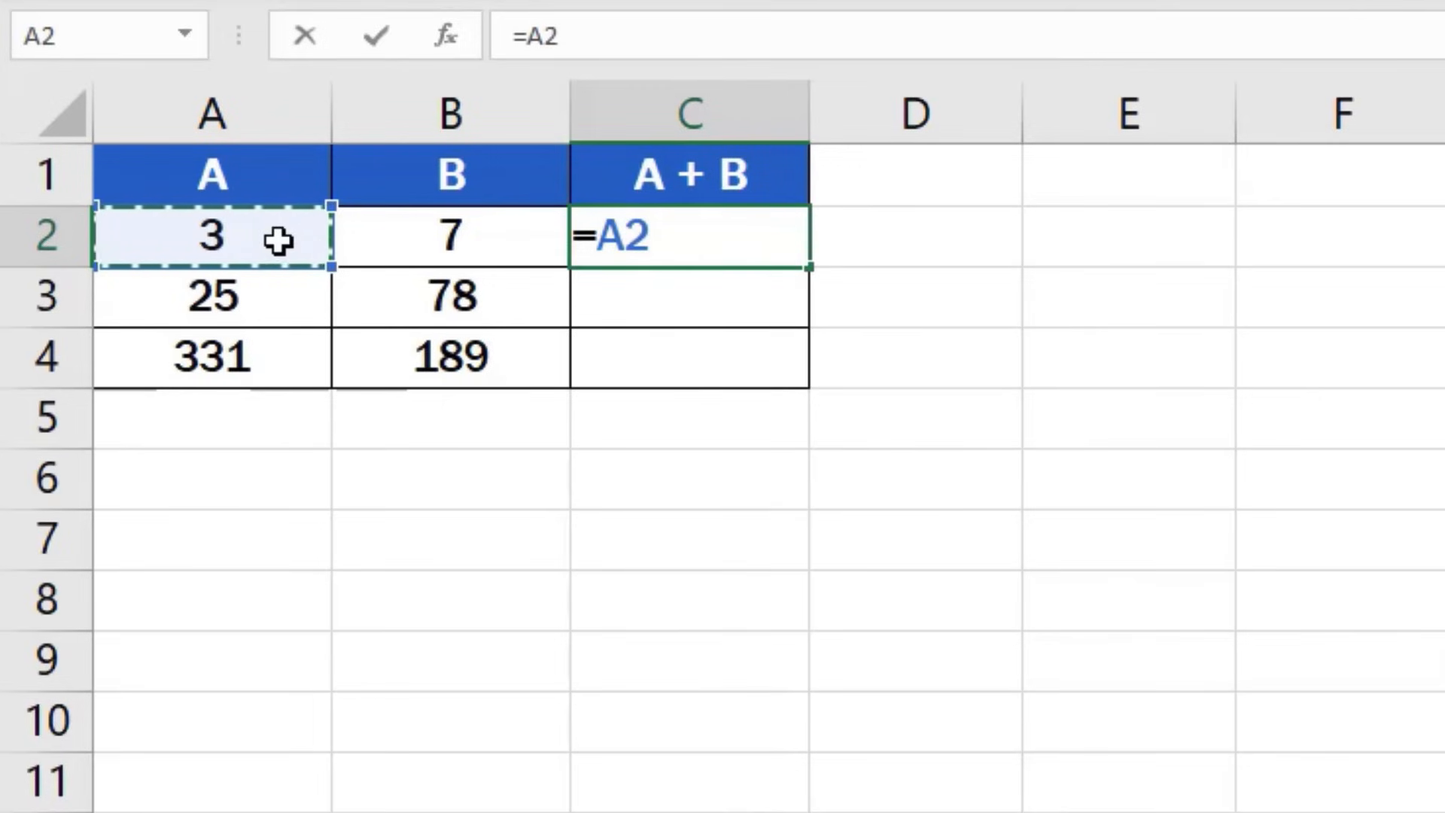
text(+)
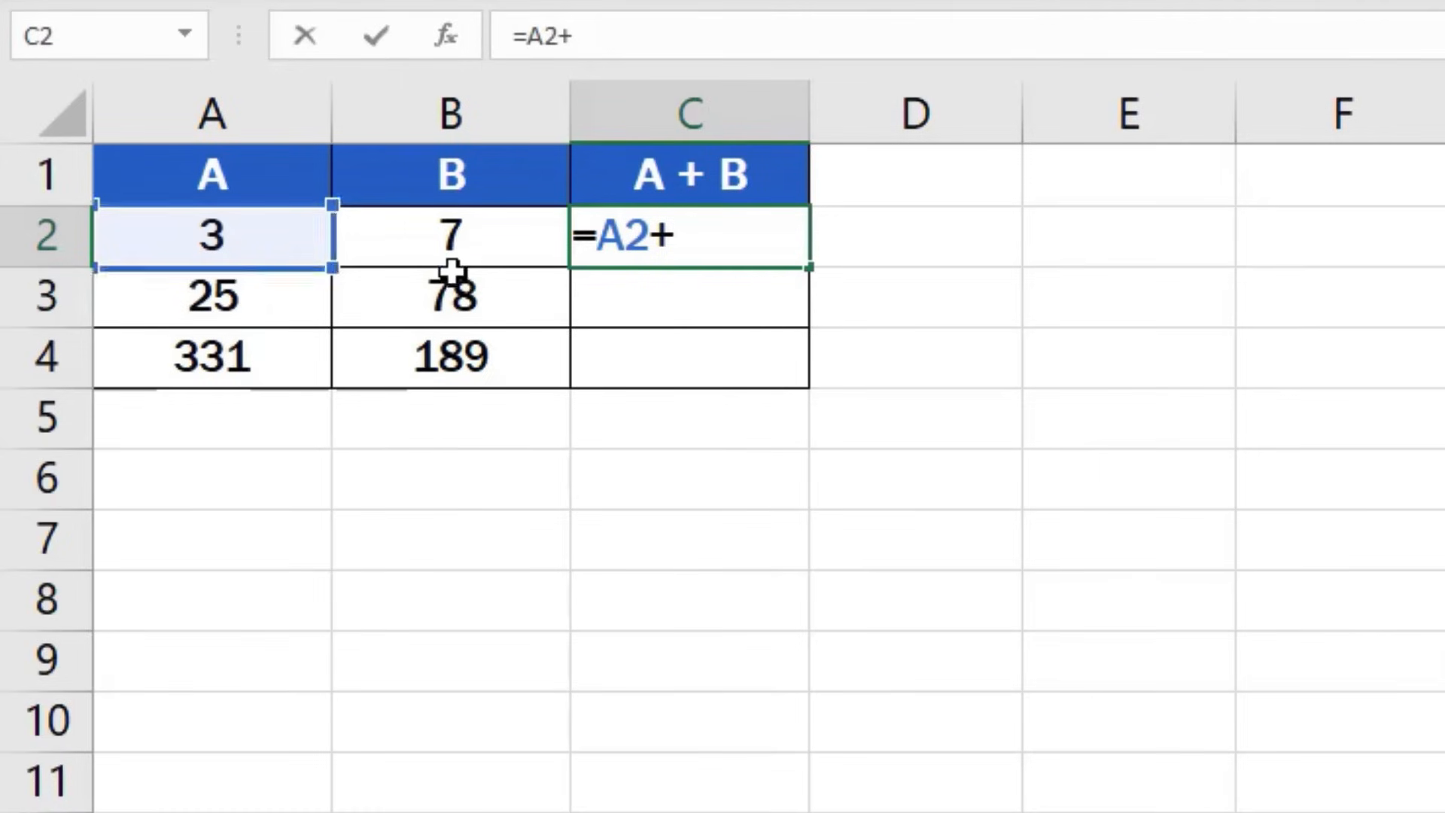
click(450, 236)
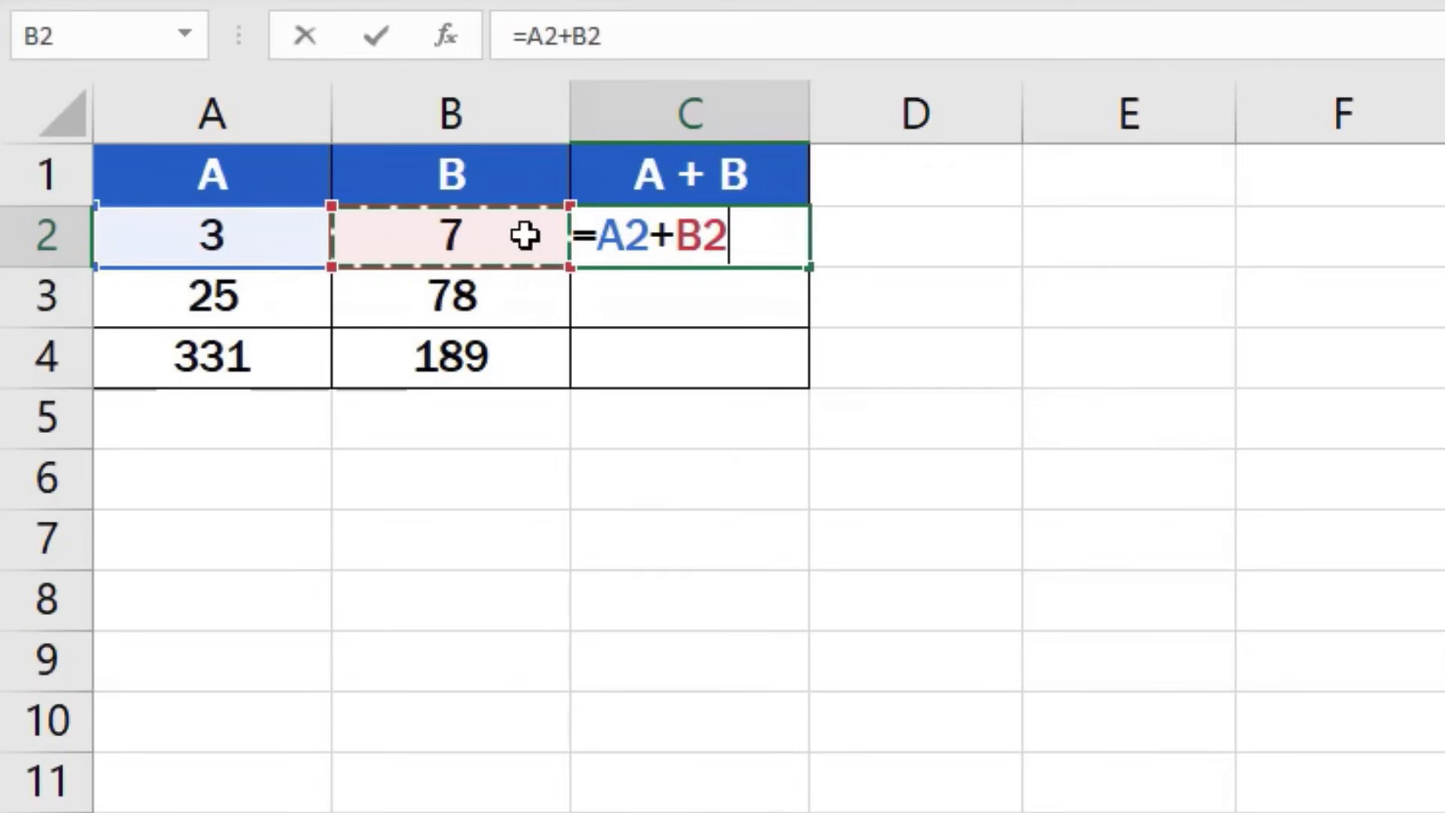
key(Return)
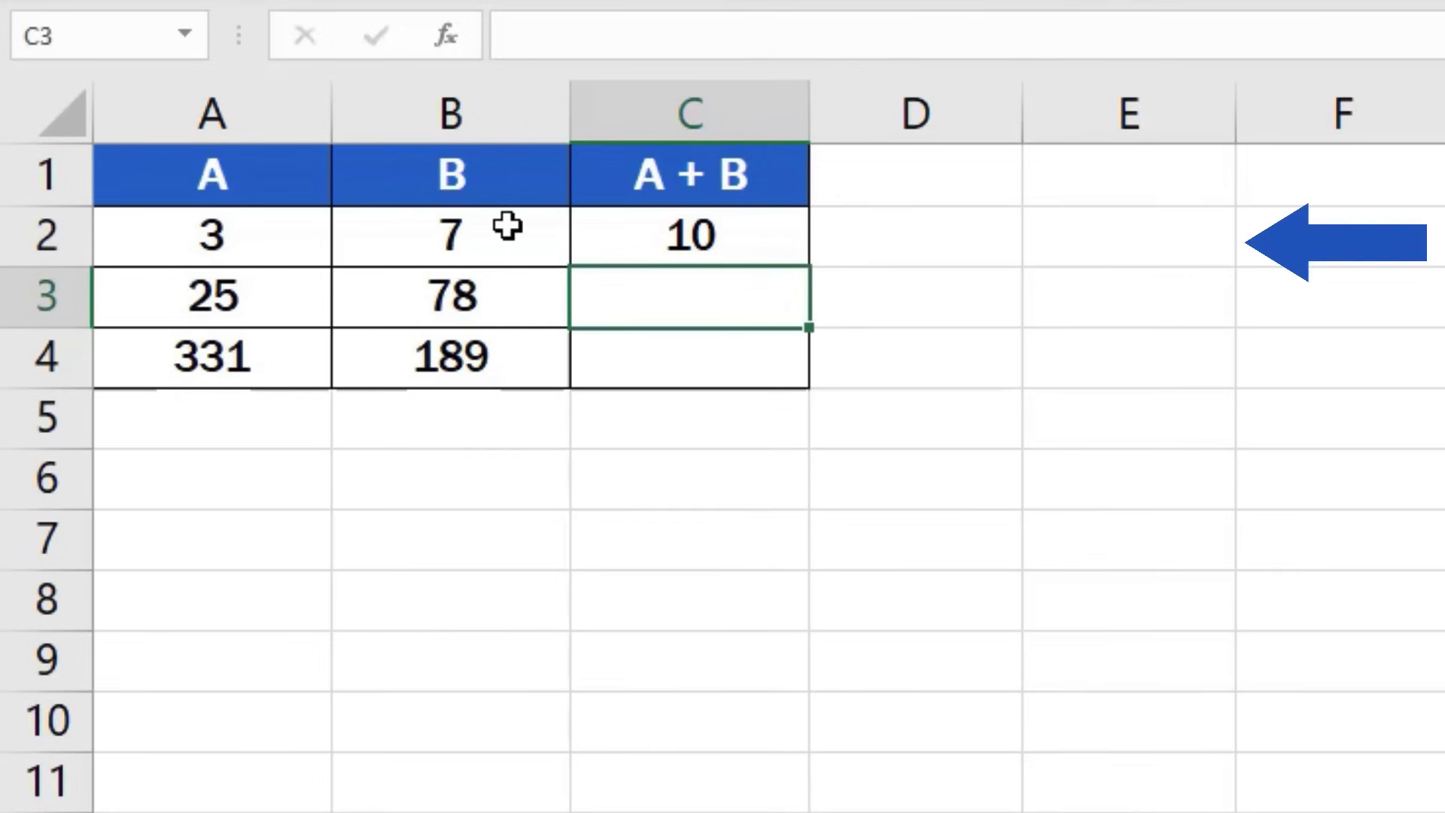
mouse_move(764, 238)
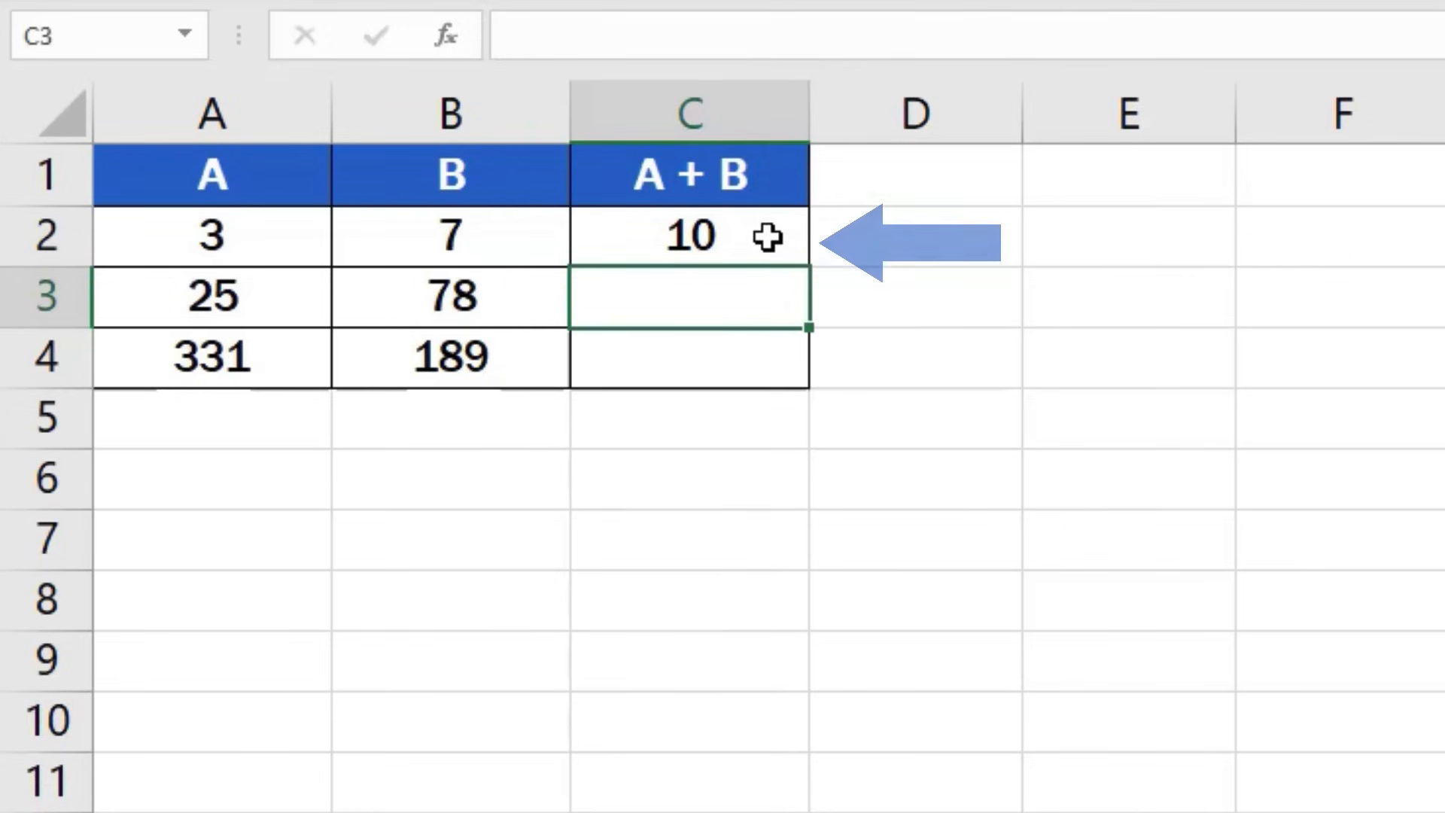
click(687, 235)
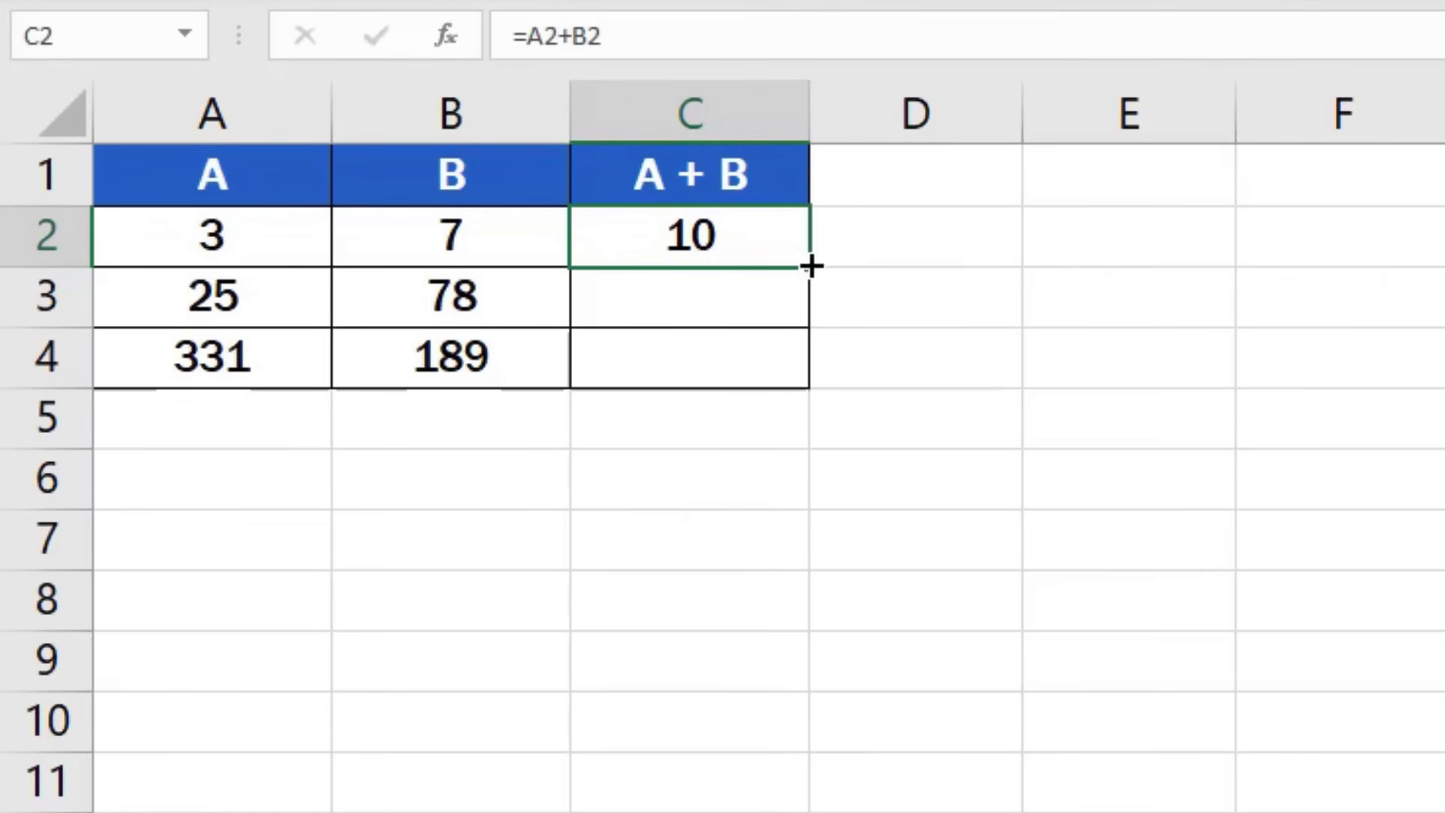